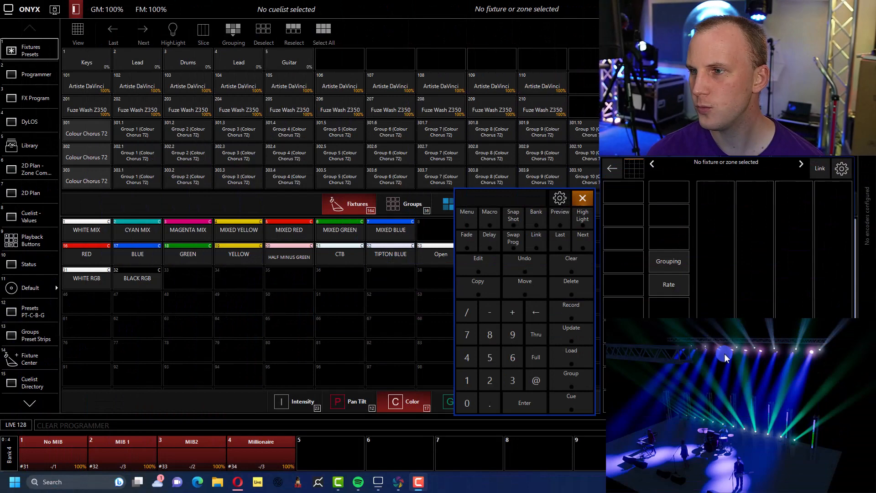
Select fixture 205 instead of 105 and check its Beam page, zoom at 11.4 degrees
left_click(288, 86)
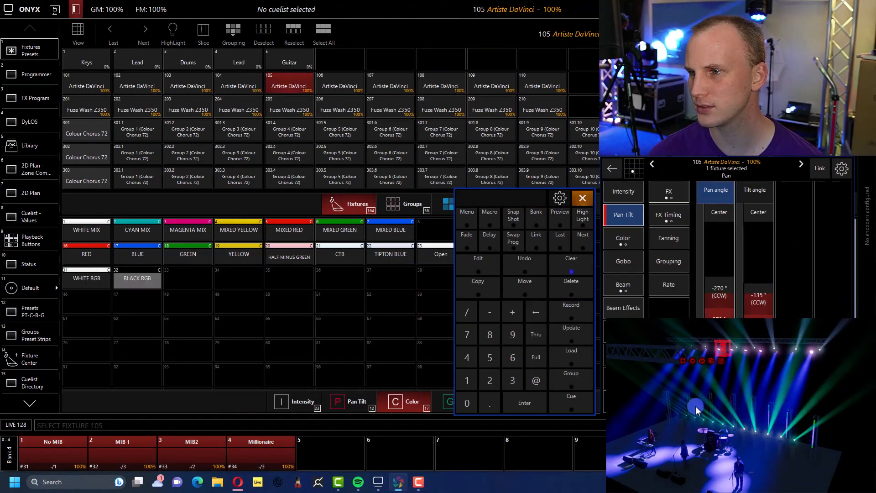
left_click(289, 110)
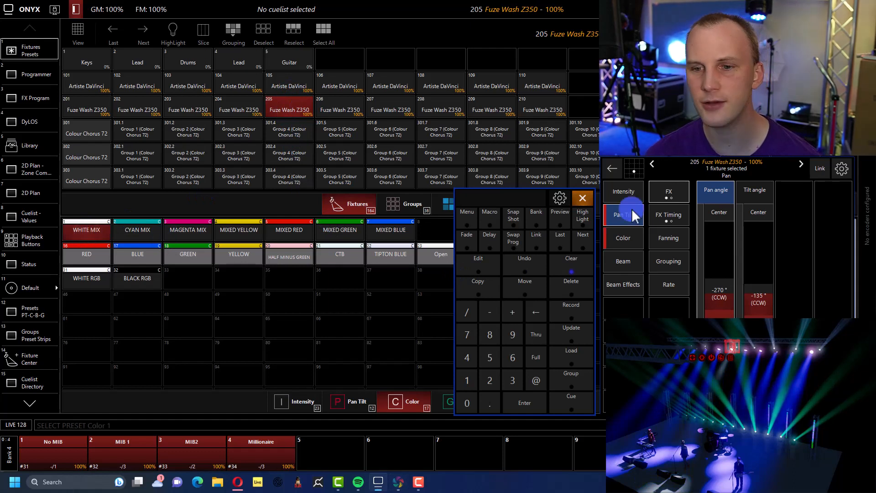
left_click(623, 261)
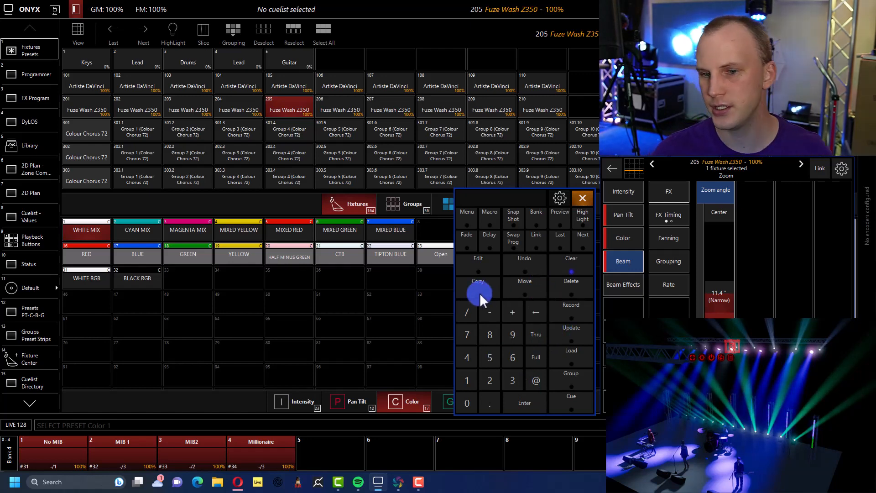
Load fixture 206's values onto fixture 205 using Merge and Active+Inactive
left_click(571, 357)
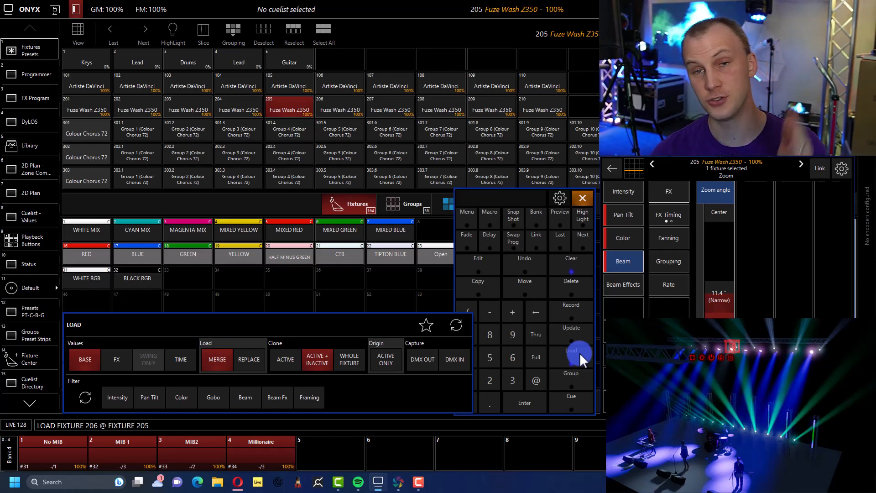
mouse_move(551, 391)
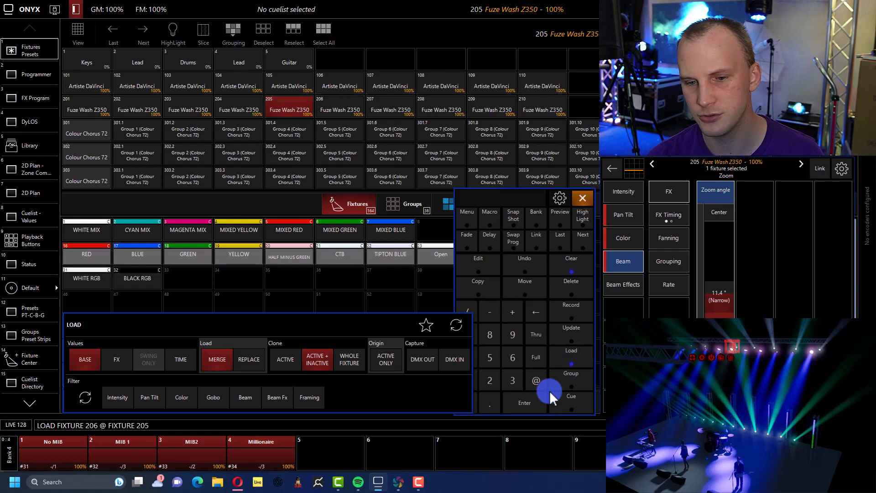
left_click(535, 383)
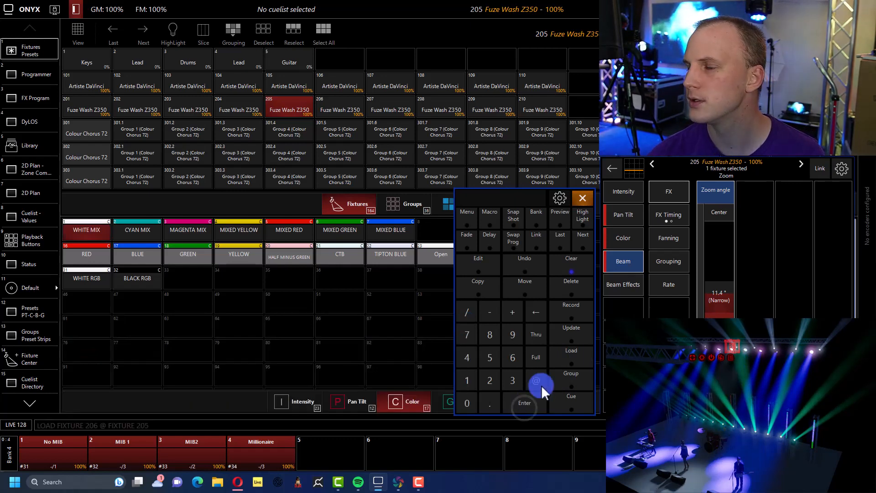
left_click(536, 383)
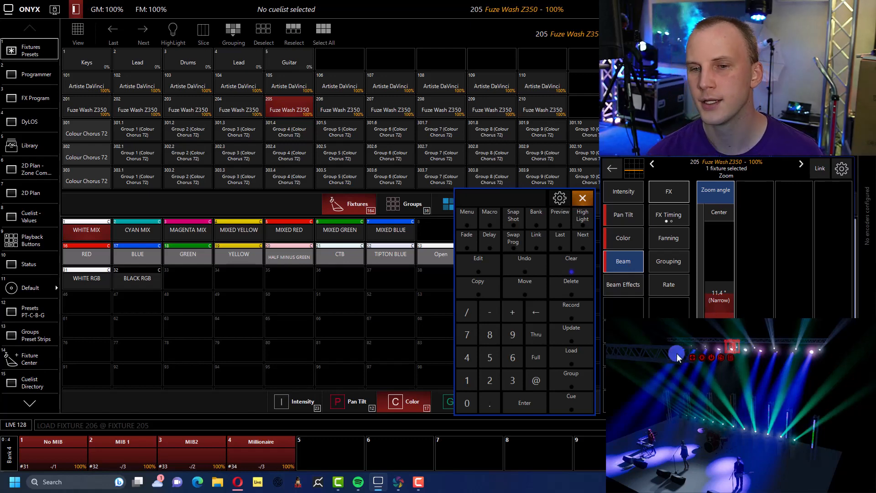
Clear the programmer, load Dartz fixture 401's values, and view them on the Programmer page
left_click(570, 263)
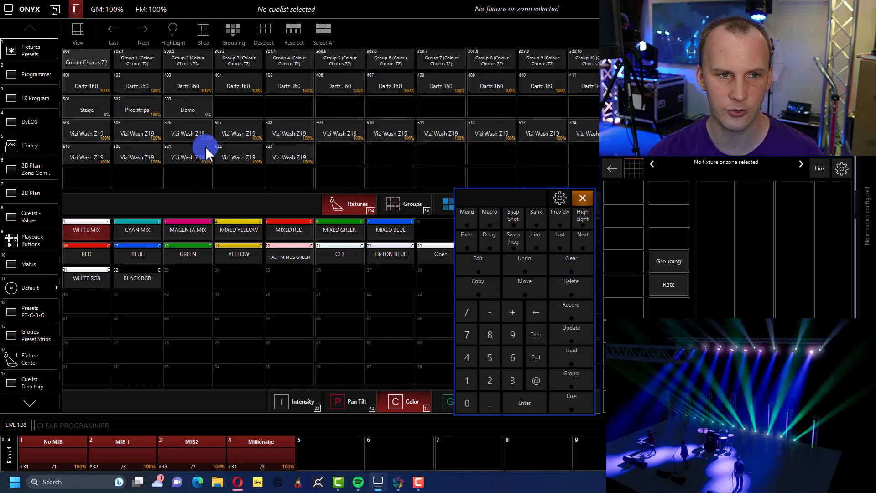
mouse_move(571, 334)
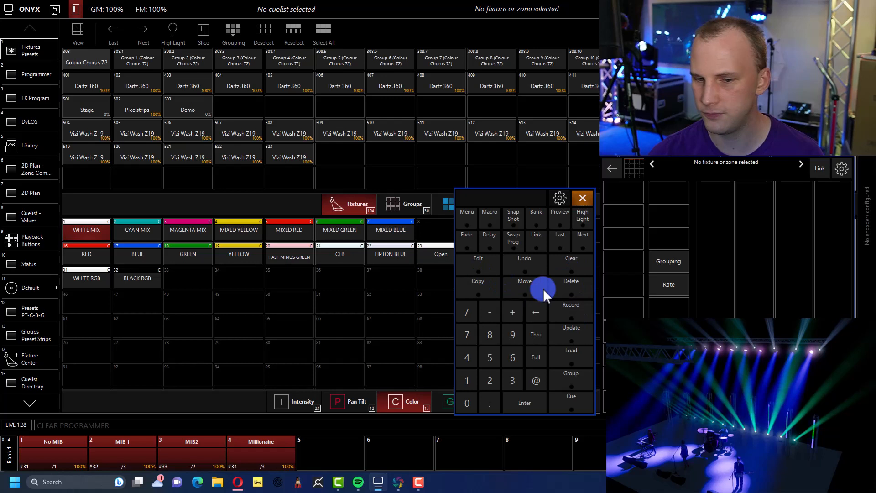
left_click(571, 357)
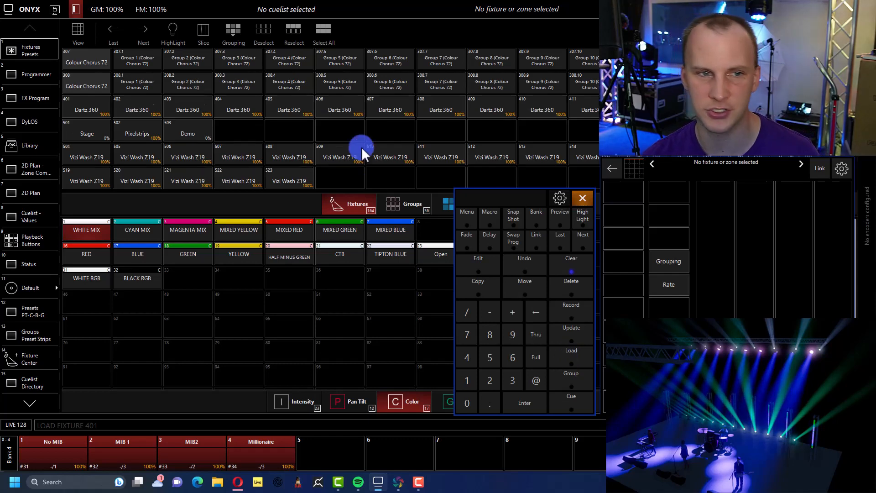
left_click(30, 73)
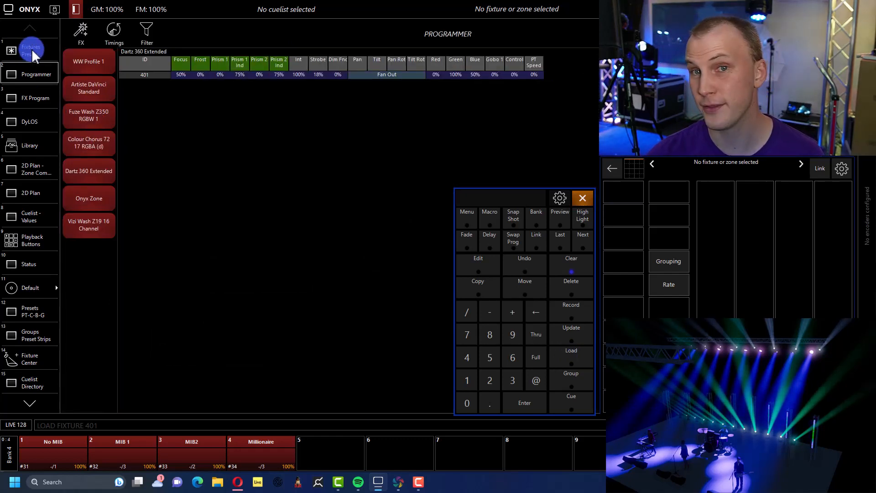
left_click(31, 51)
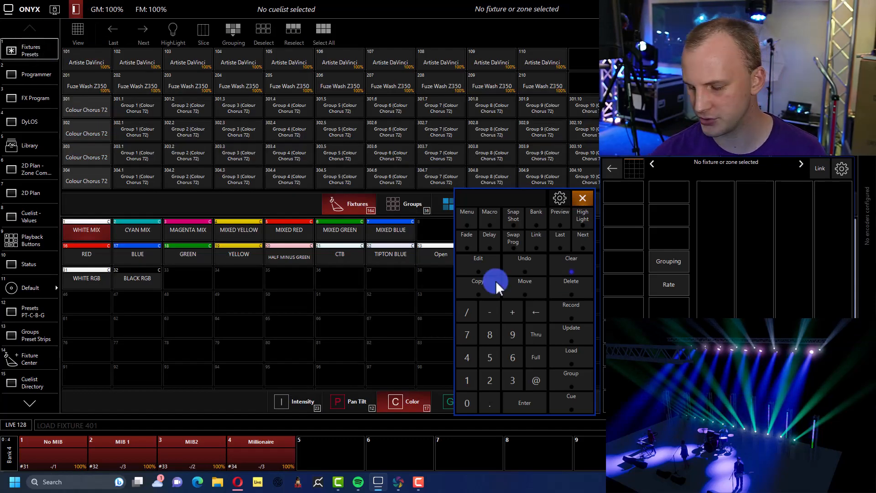
Select fixture 401, review Pan Tilt and Beam Effects, and key Load Fixture 205 @ Fixture 401
left_click(525, 402)
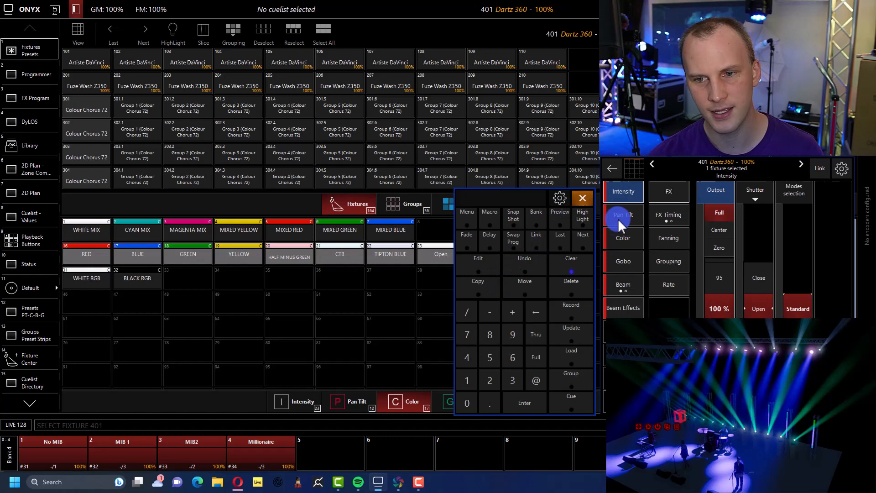
left_click(622, 284)
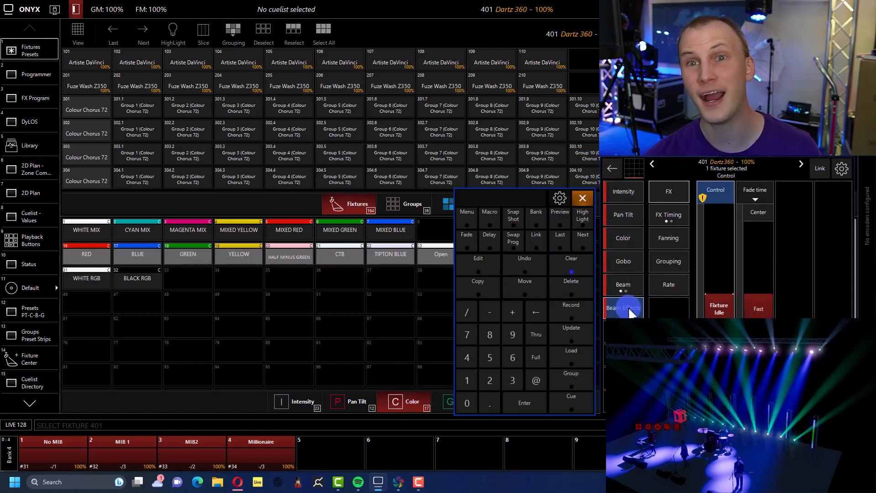
left_click(623, 307)
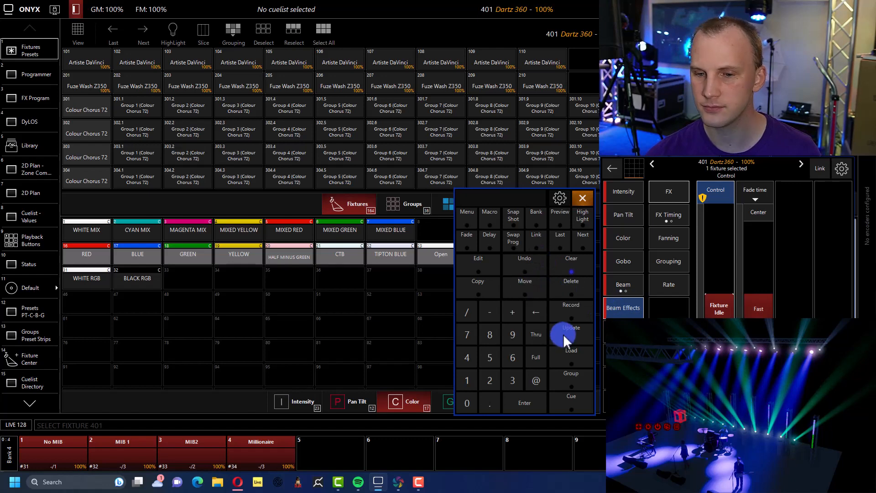
left_click(571, 341)
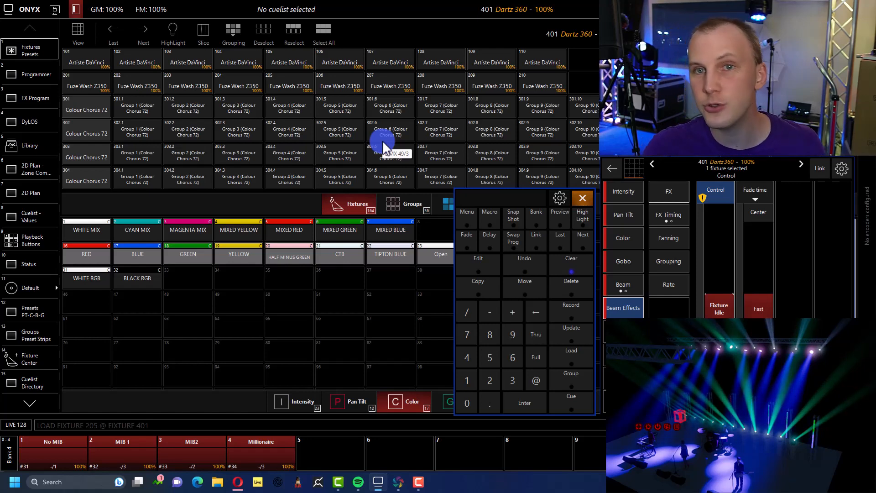
mouse_move(551, 267)
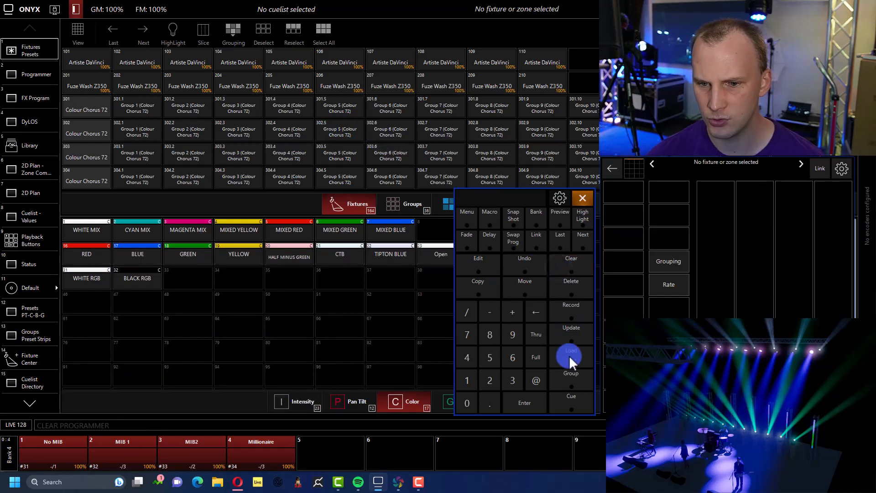
Load fixtures 401 Thru 410 onto fixtures 201 Thru 210
left_click(571, 358)
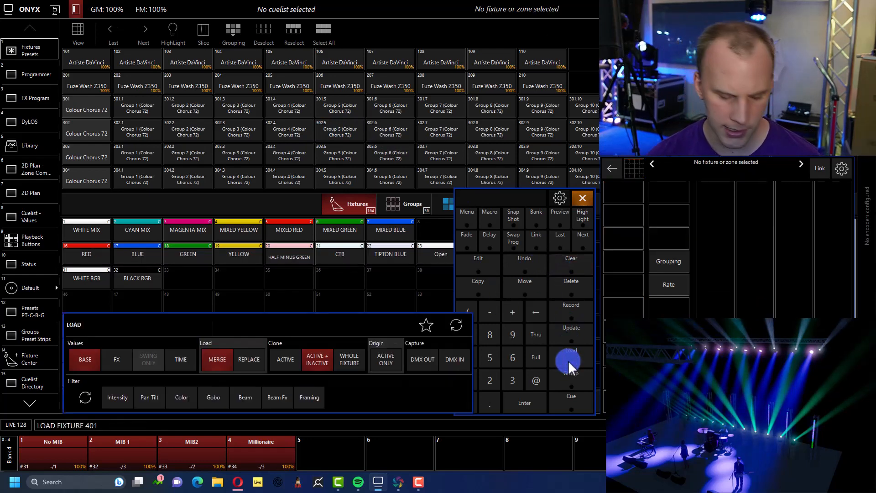
left_click(535, 334)
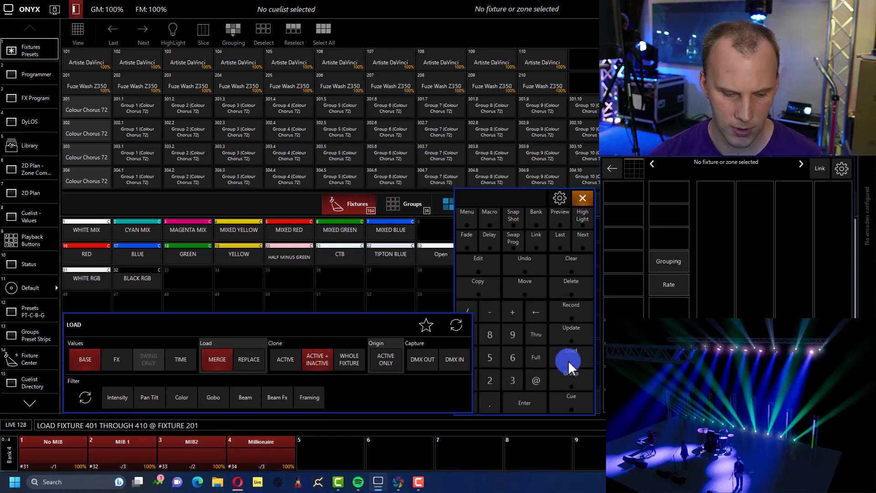
left_click(535, 333)
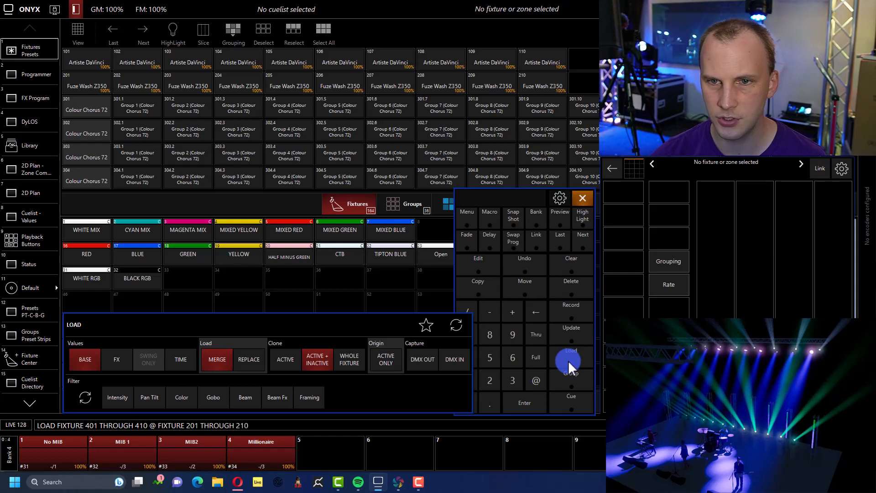
left_click(571, 360)
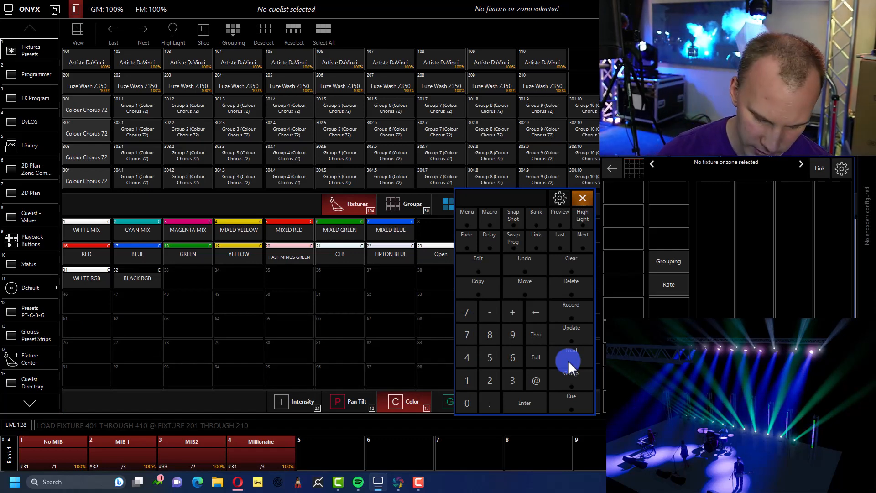
Load fixtures 401 Thru 410, clear the mistaken Fade entry, then key Load 201 Thru 210 @
left_click(571, 361)
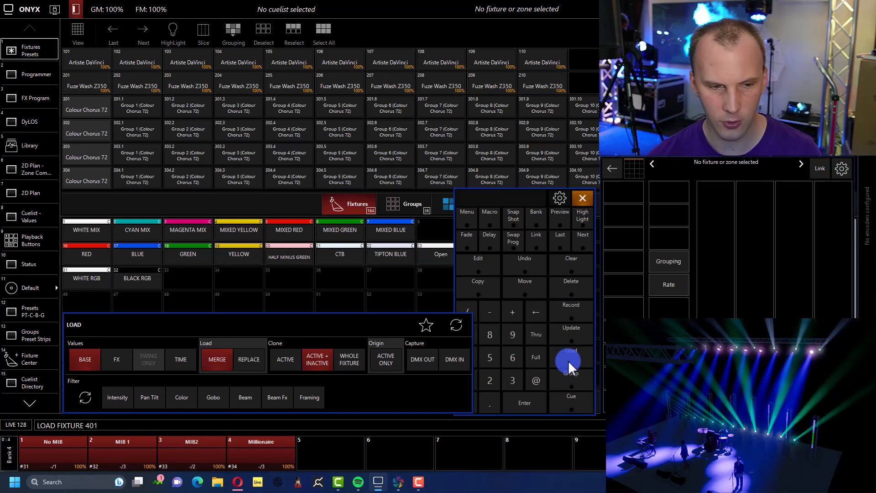
left_click(535, 334)
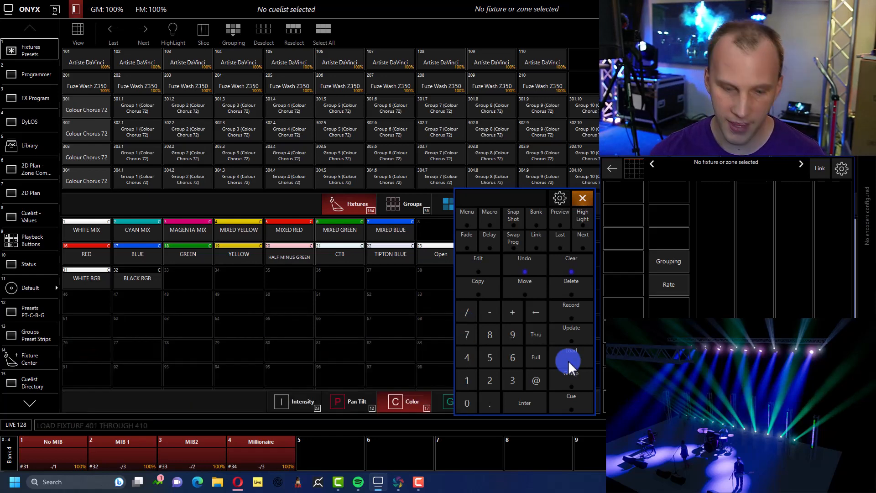
left_click(466, 235)
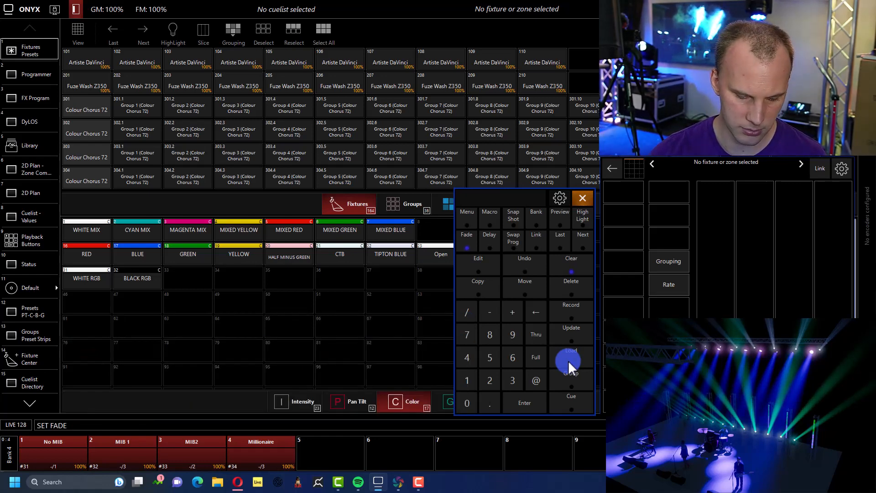
left_click(570, 361)
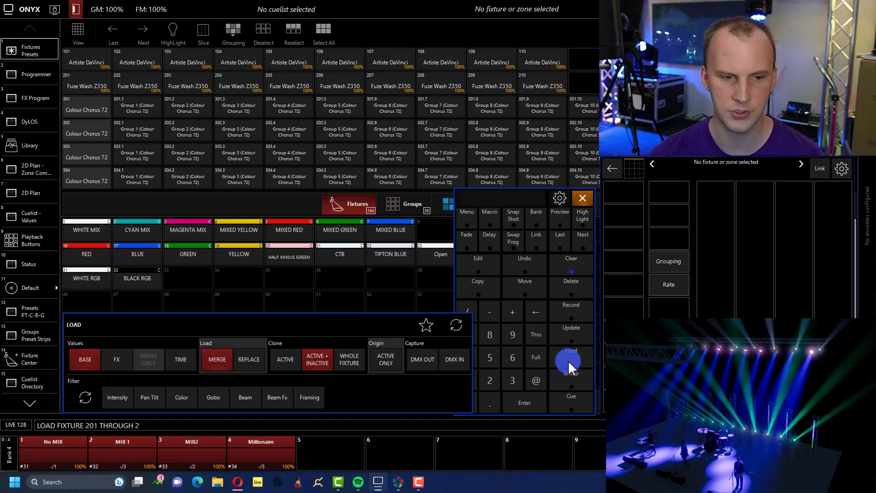
left_click(535, 381)
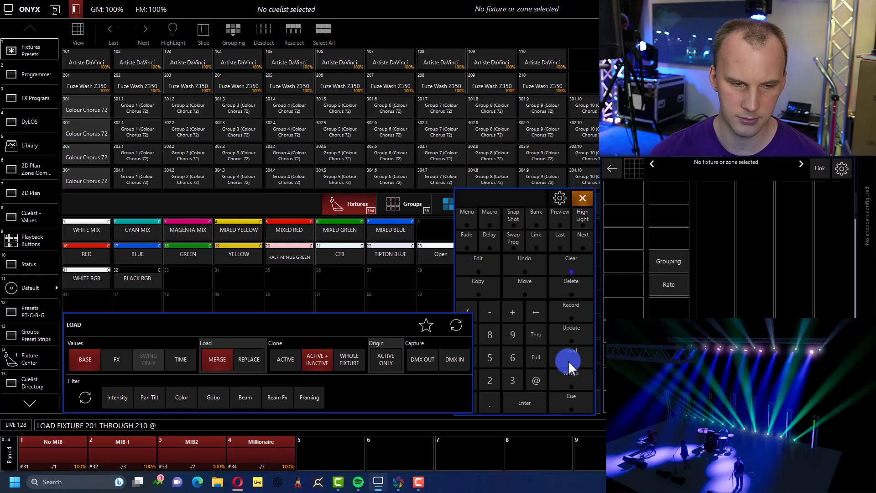